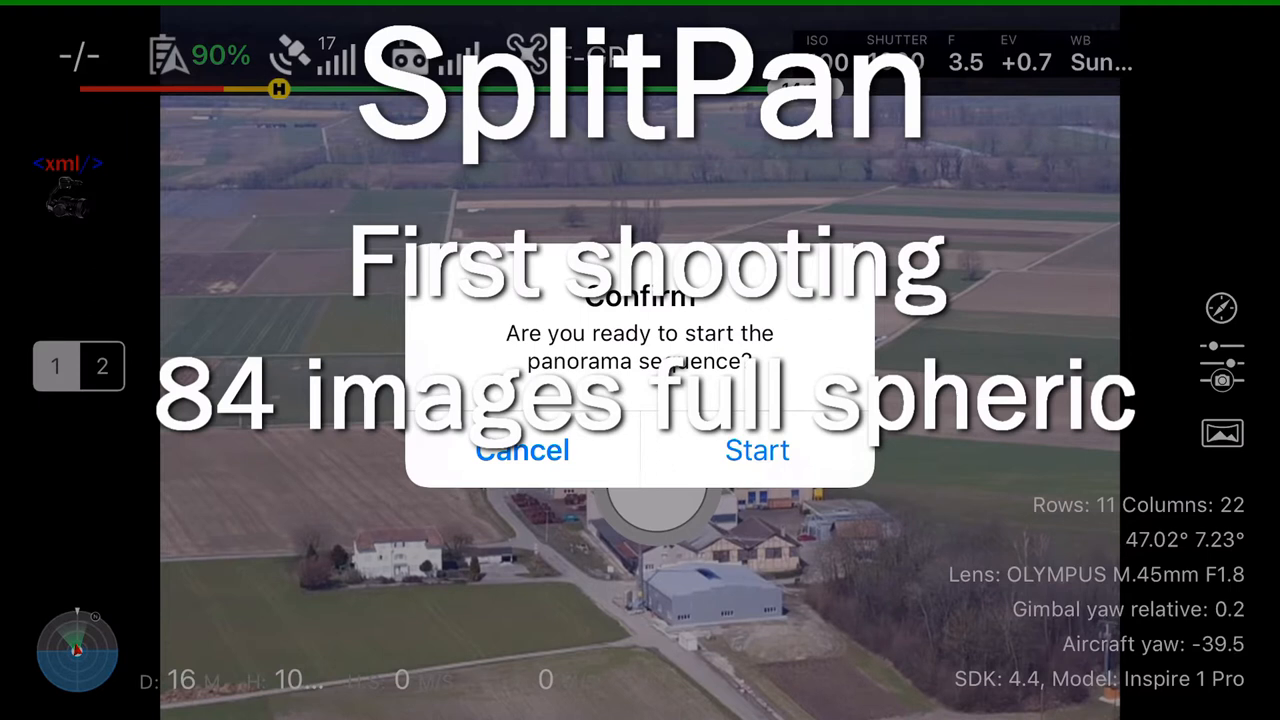
Confirm Start to begin the 84-image full-spherical panorama sequence.
{"action": "left_click", "coordinate": [756, 450]}
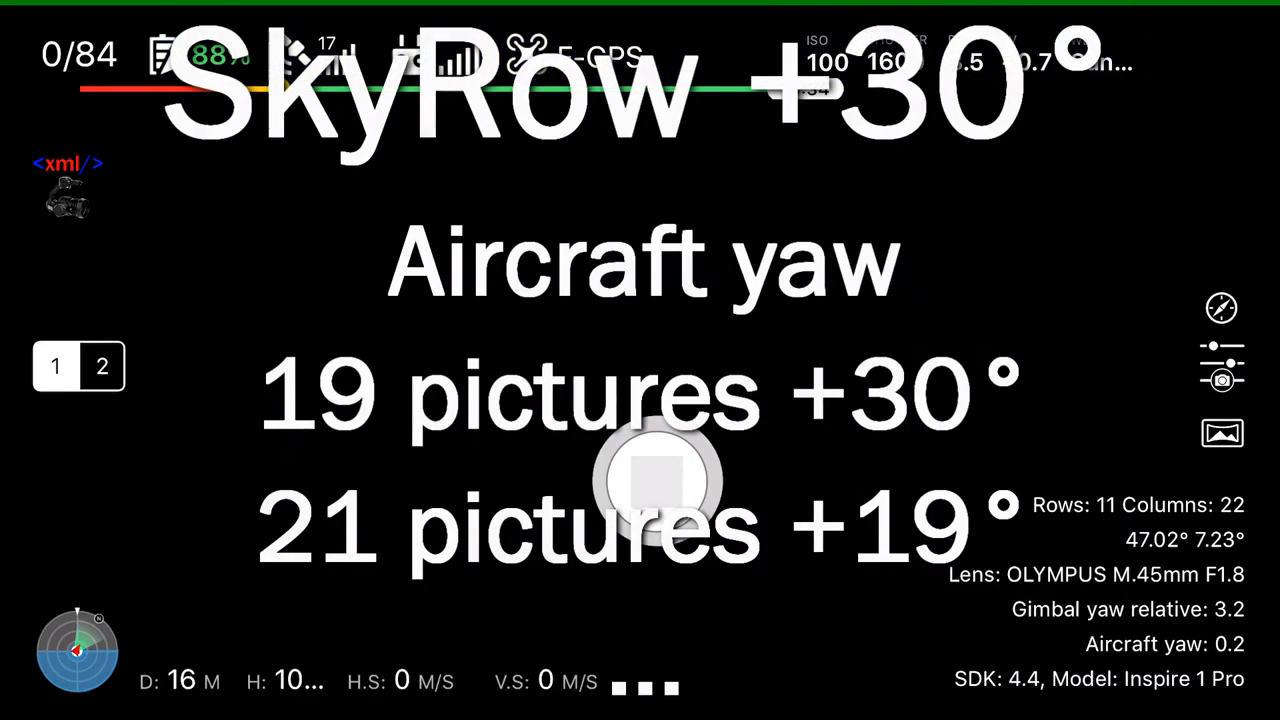
Advance the automated capture through the sky row and gimbal-yaw rows to 64 of 84 images.
{"action": "left_click", "coordinate": [656, 480]}
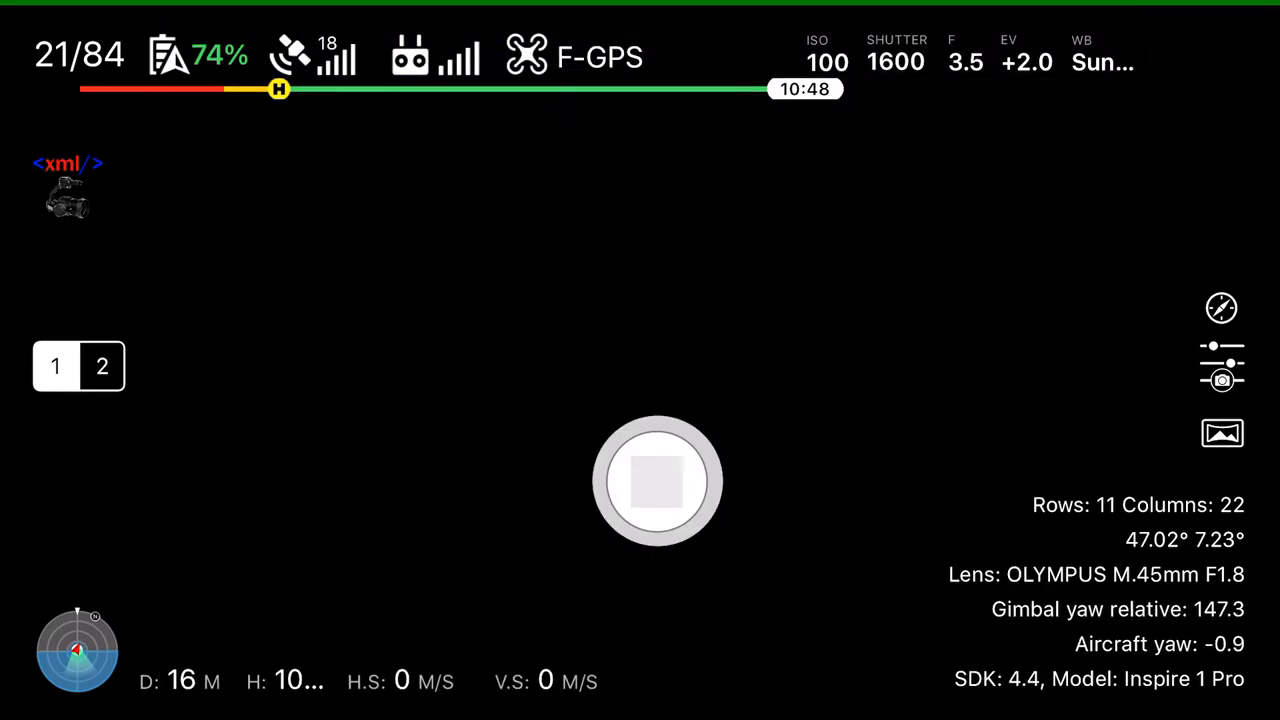
{"action": "left_click", "coordinate": [656, 480]}
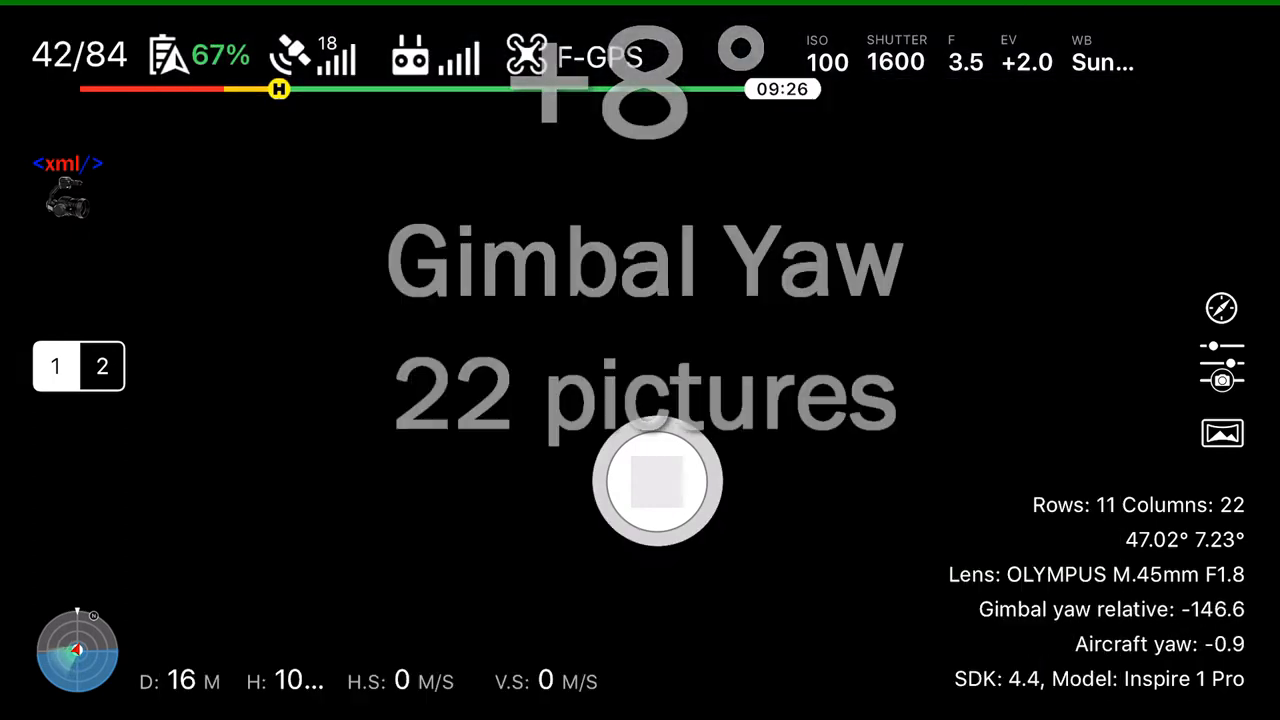
{"action": "left_click", "coordinate": [656, 480]}
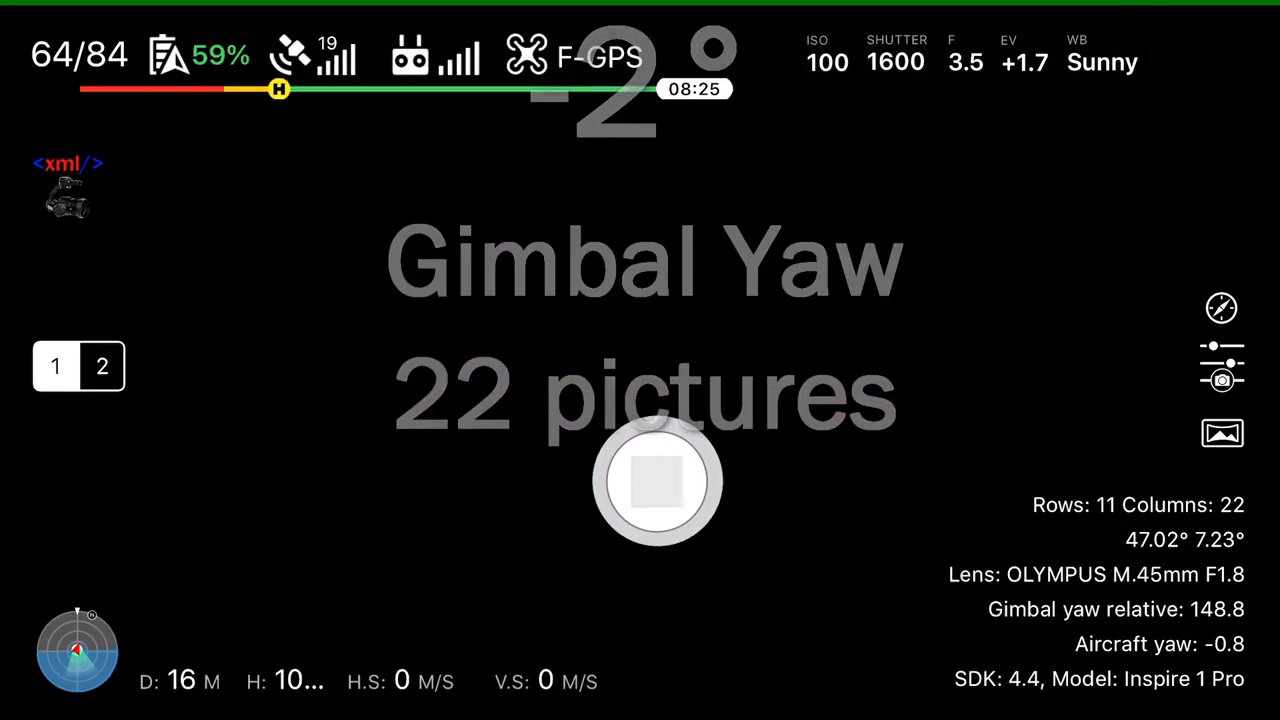
{"action": "left_click", "coordinate": [656, 482]}
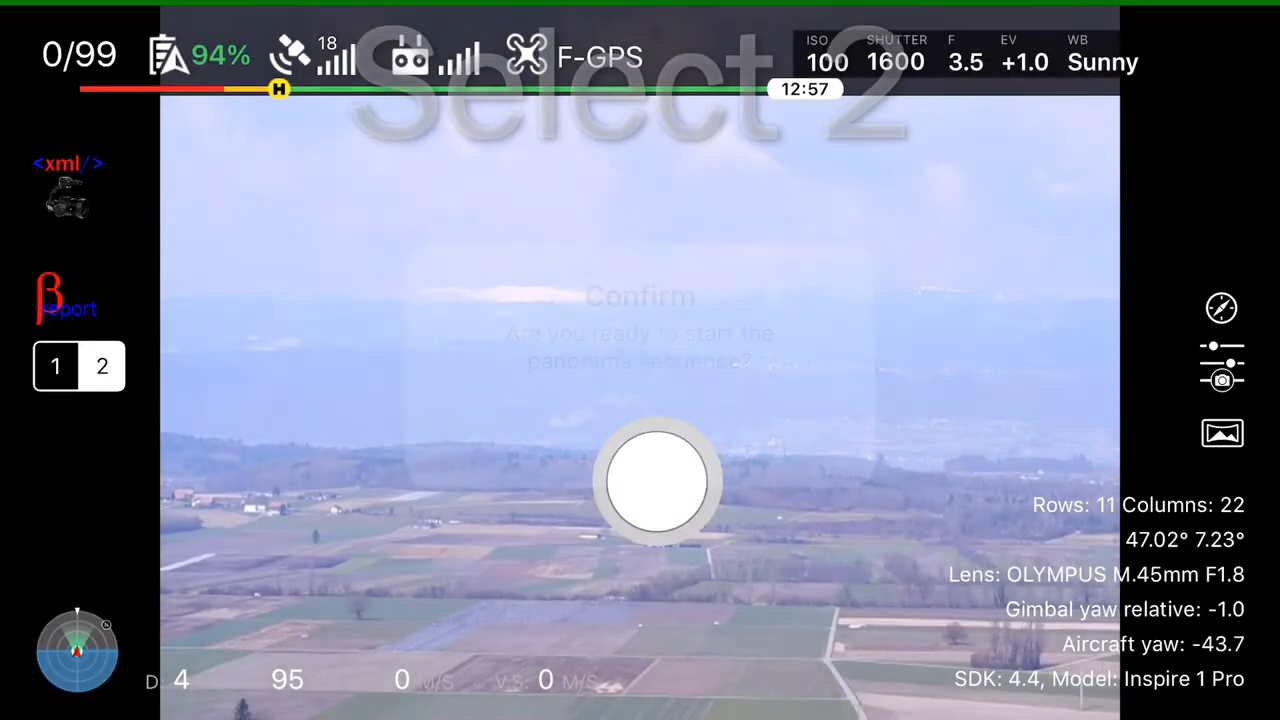
Start sequence 2 for the remaining 99 images and bring up the XML export share sheet.
{"action": "left_click", "coordinate": [656, 482]}
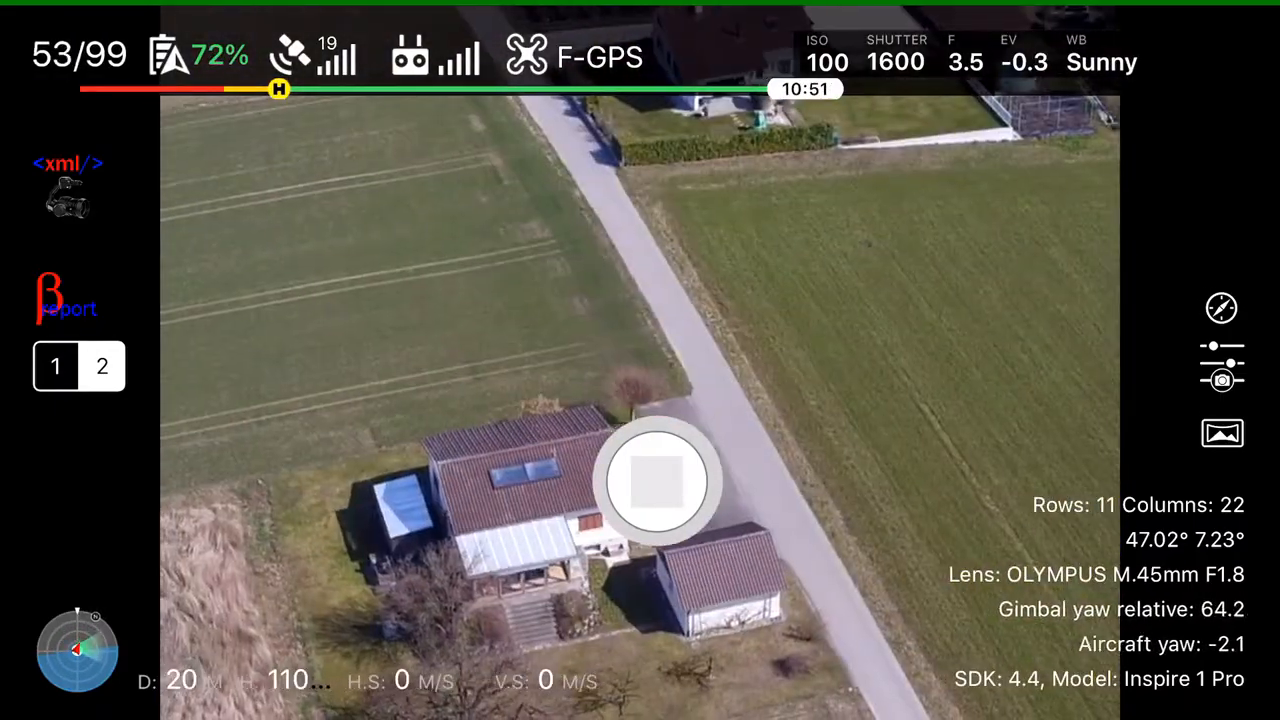
{"action": "left_click", "coordinate": [656, 480]}
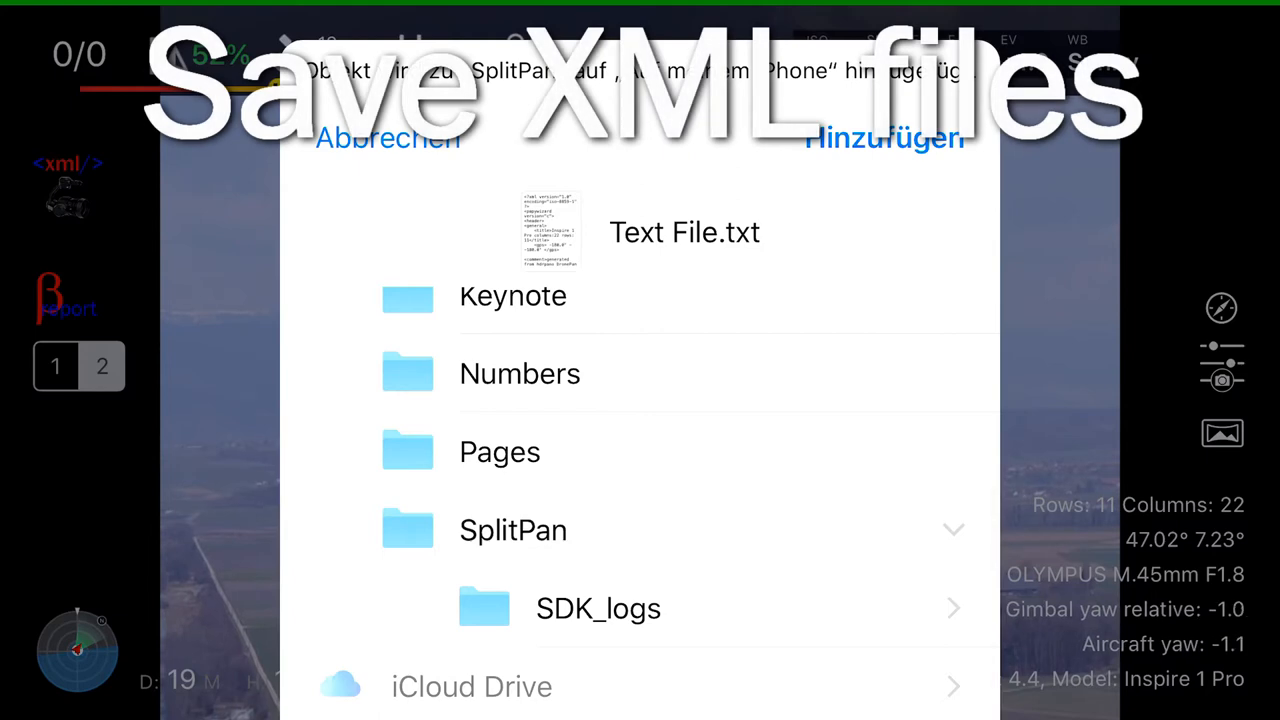
Choose the SplitPan folder in Files to save Text File.txt.
{"action": "scroll", "scroll_direction": "up", "scroll_amount": 3}
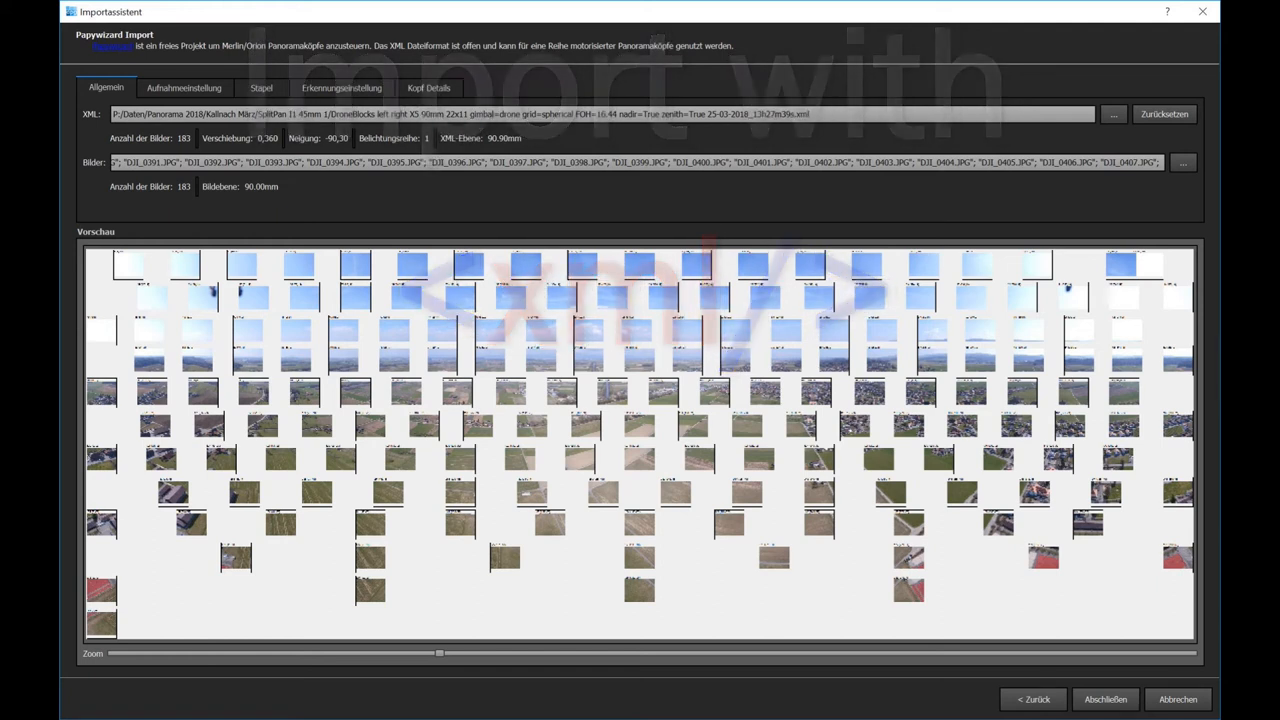
Finish the Papywizard import of 183 images, then dismiss the 45mm-lens 200-image warning.
{"action": "left_click", "coordinate": [1104, 700]}
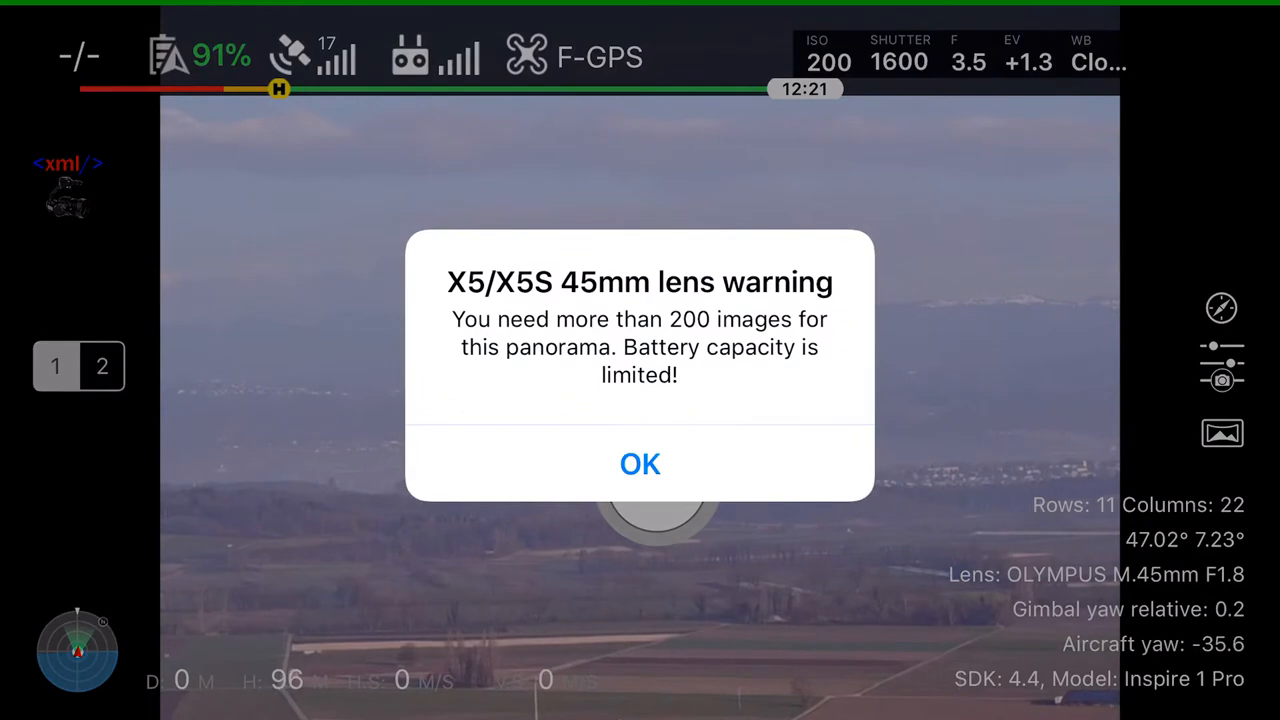
{"action": "left_click", "coordinate": [640, 464]}
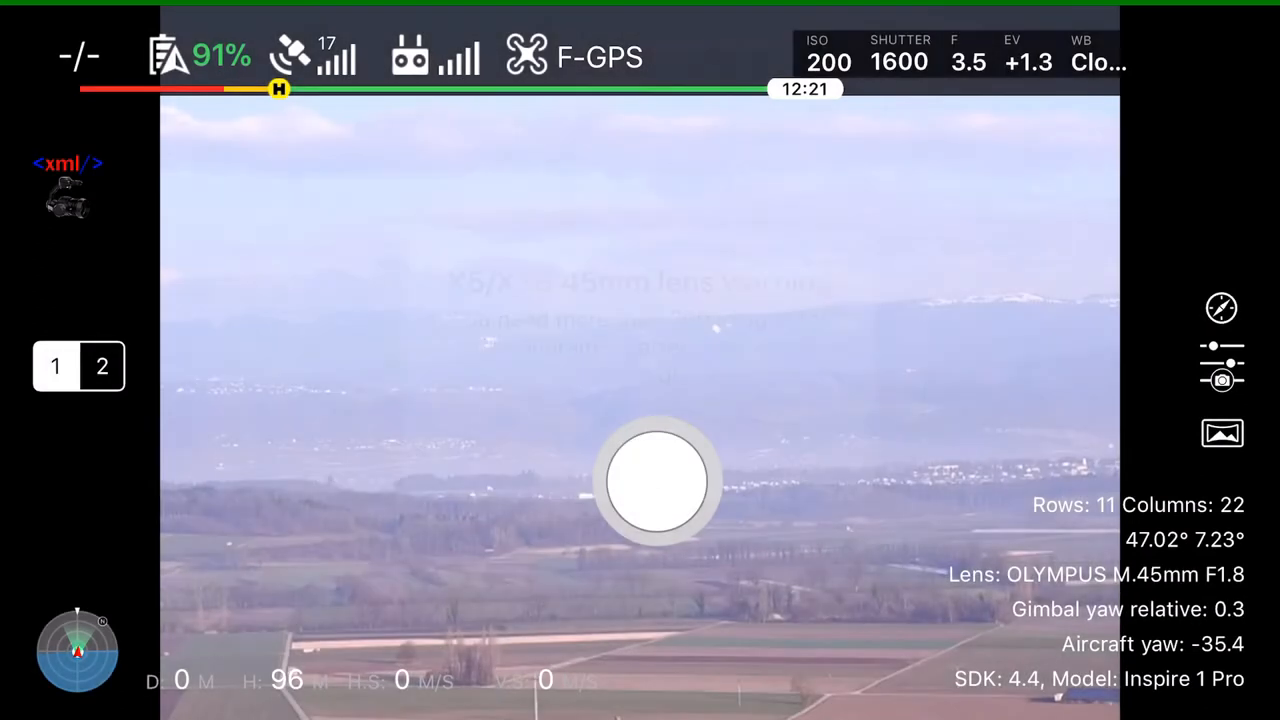